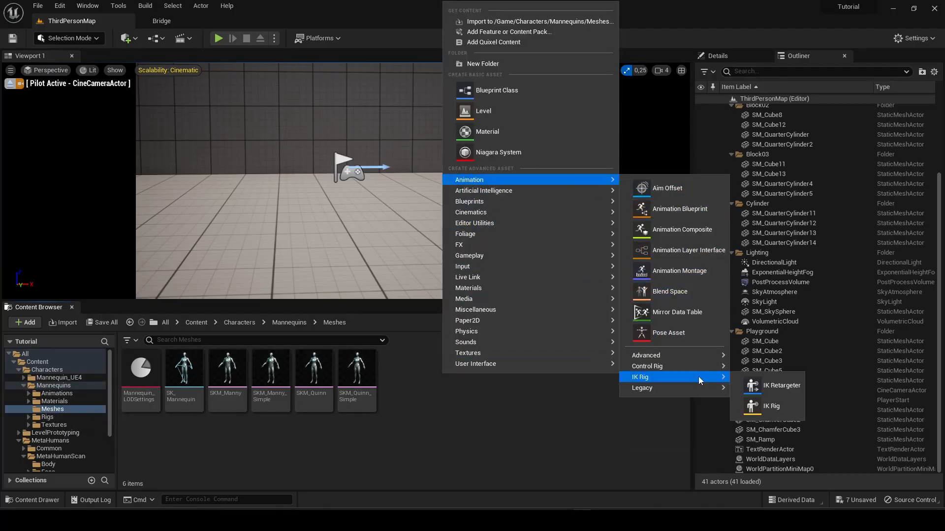
Create an IK Rig asset named IK_Ue5 in the Mannequin Meshes folder
click(770, 405)
text(IK_Ue5)
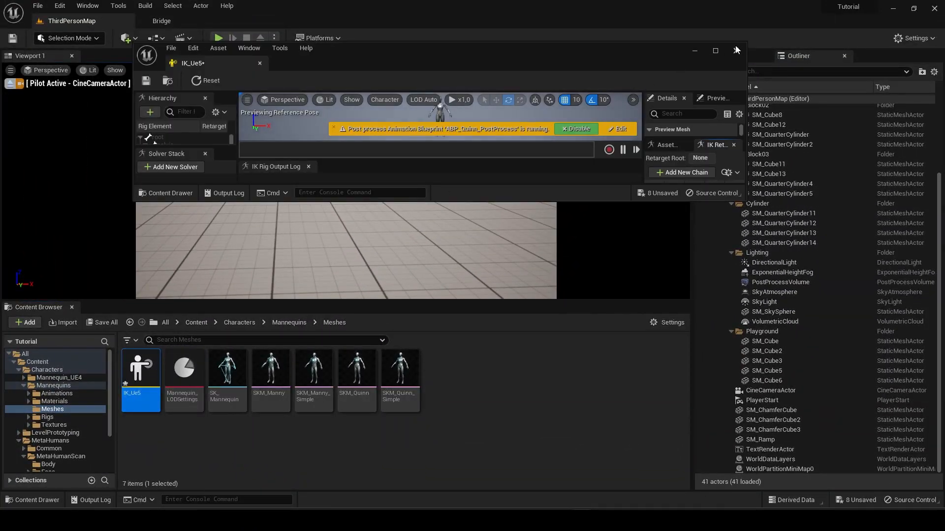
Maximize the IK rig editor and set pelvis as the retarget root
click(715, 50)
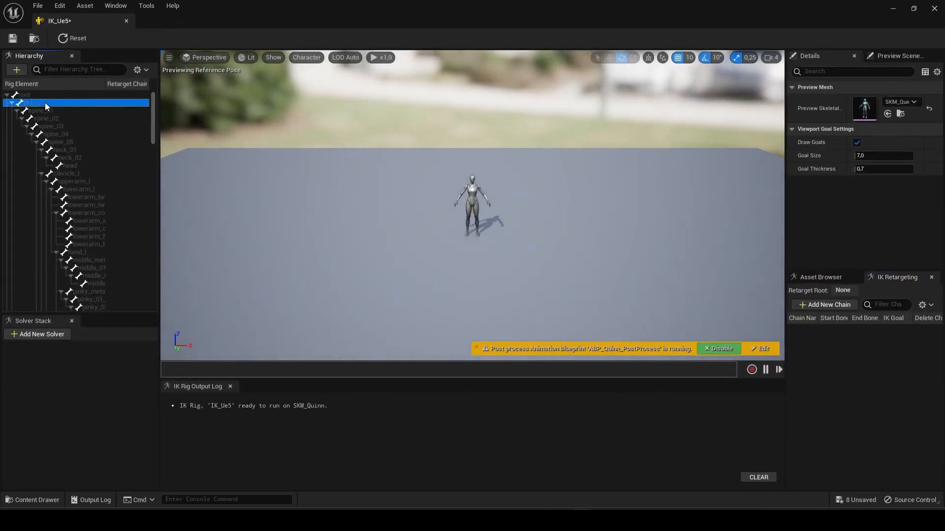
right_click(45, 102)
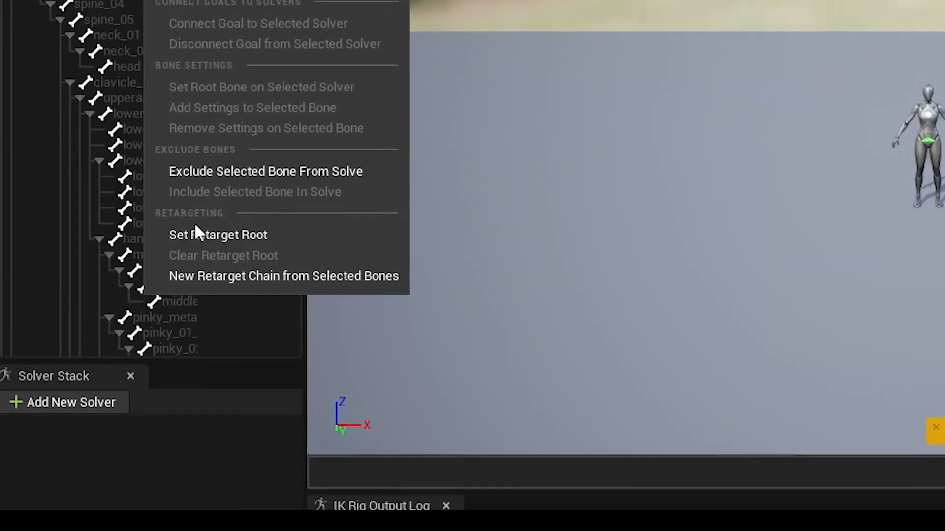
click(217, 234)
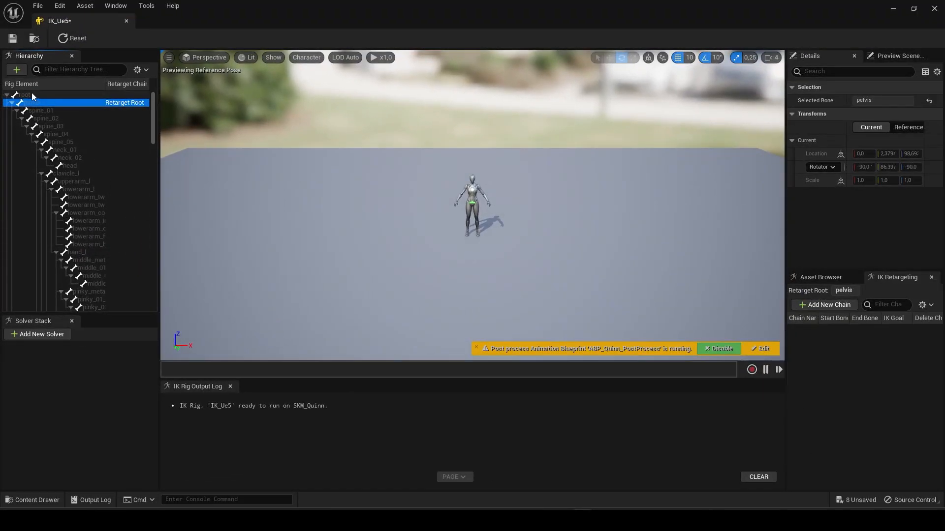
Create Spine and Neck retarget chains from spine_01–spine_05 and neck_01–neck_02
click(45, 110)
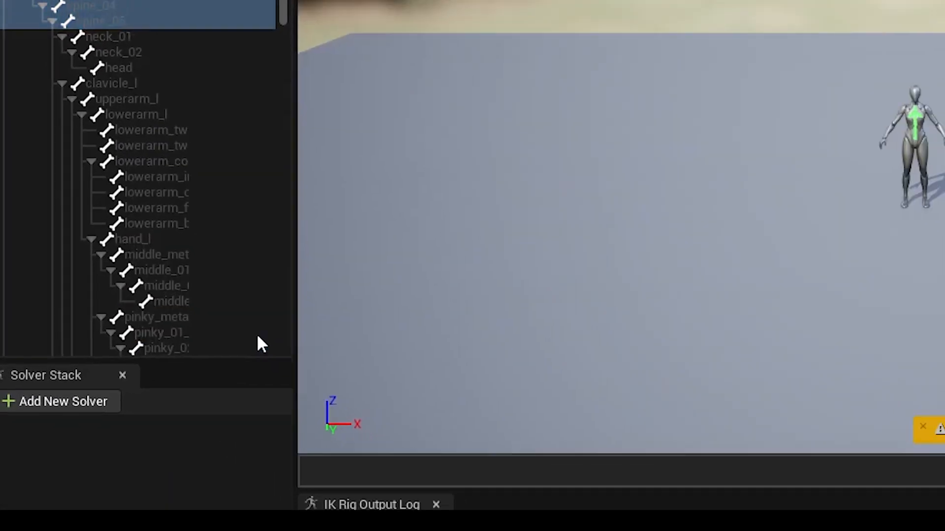
click(824, 304)
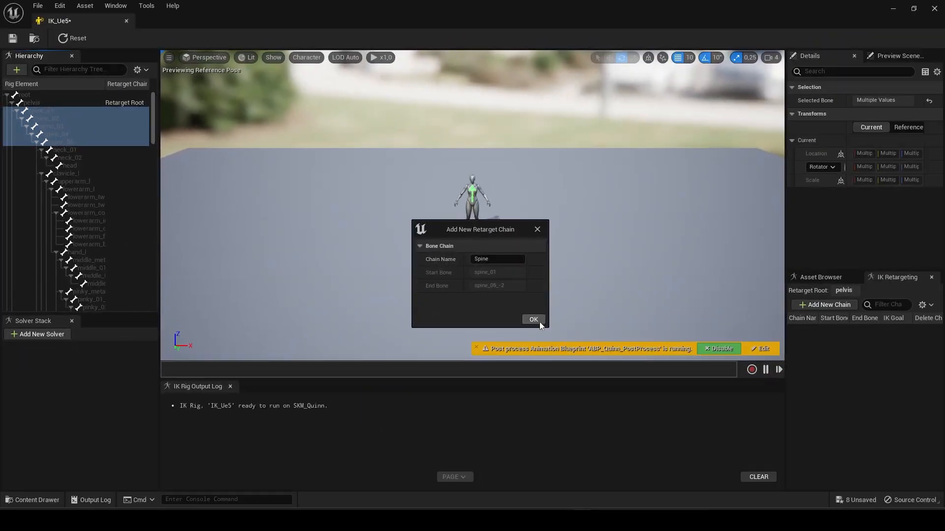
click(532, 320)
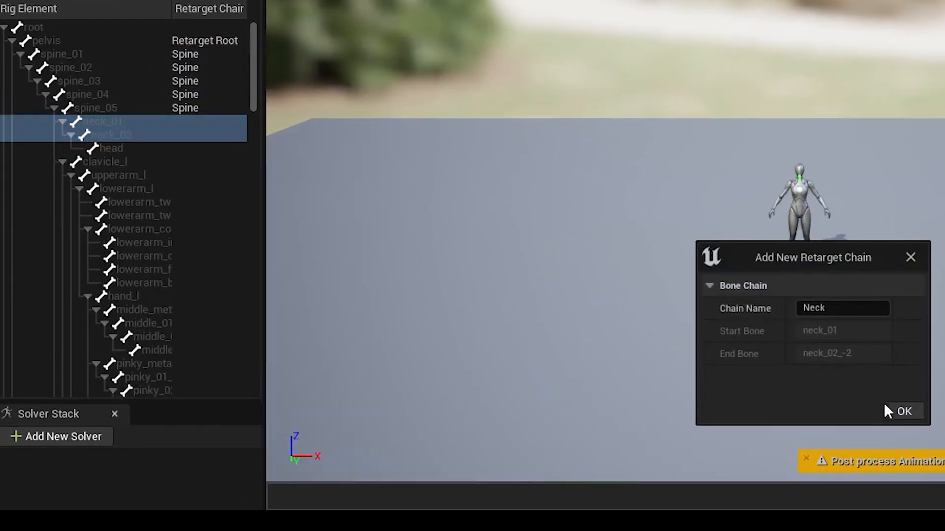
click(904, 411)
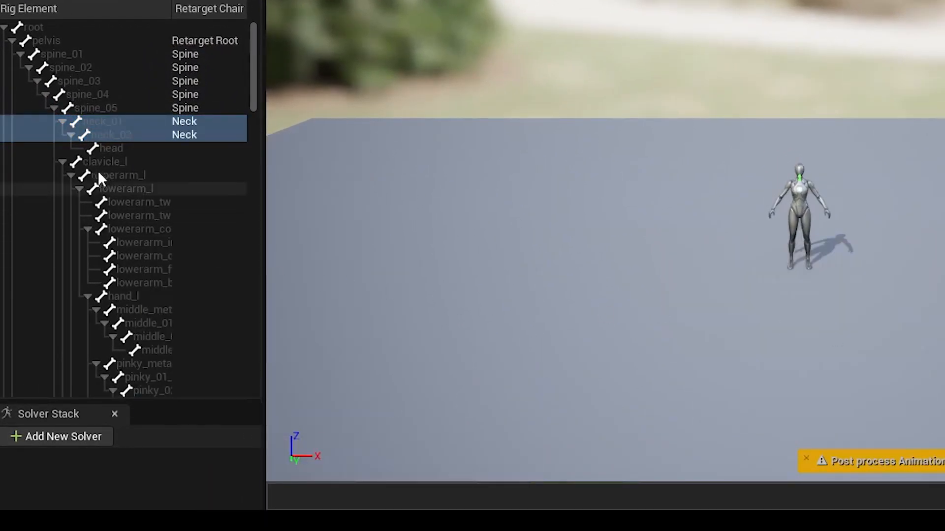
click(117, 175)
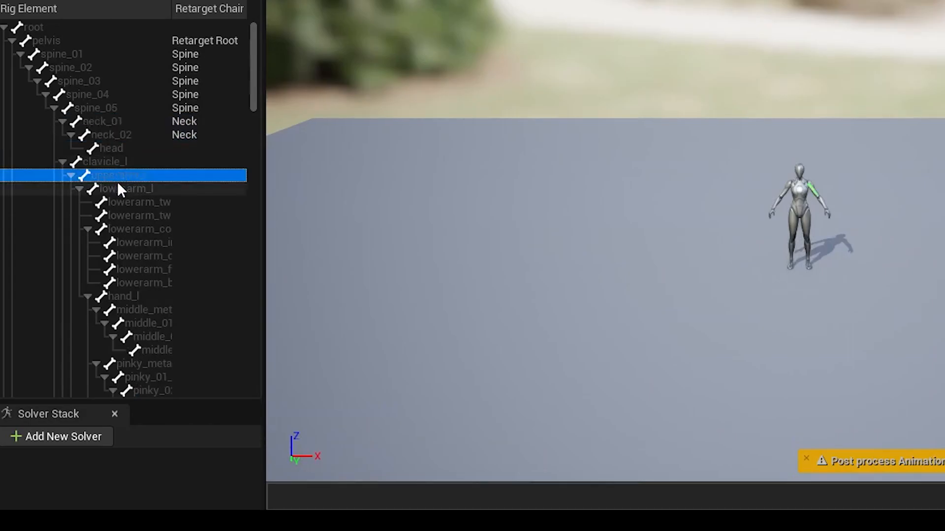
Add LeftArm and RightArm retarget chains spanning each upper and lower arm
right_click(118, 175)
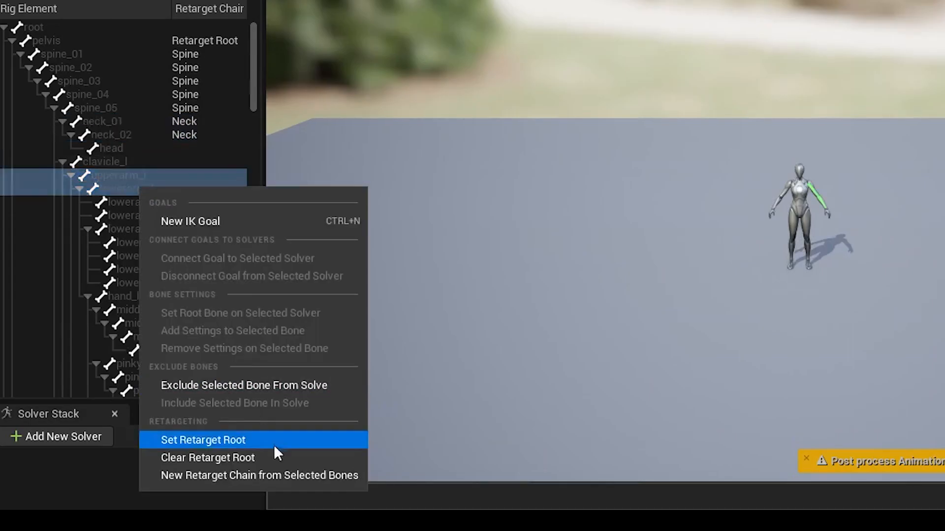
click(259, 475)
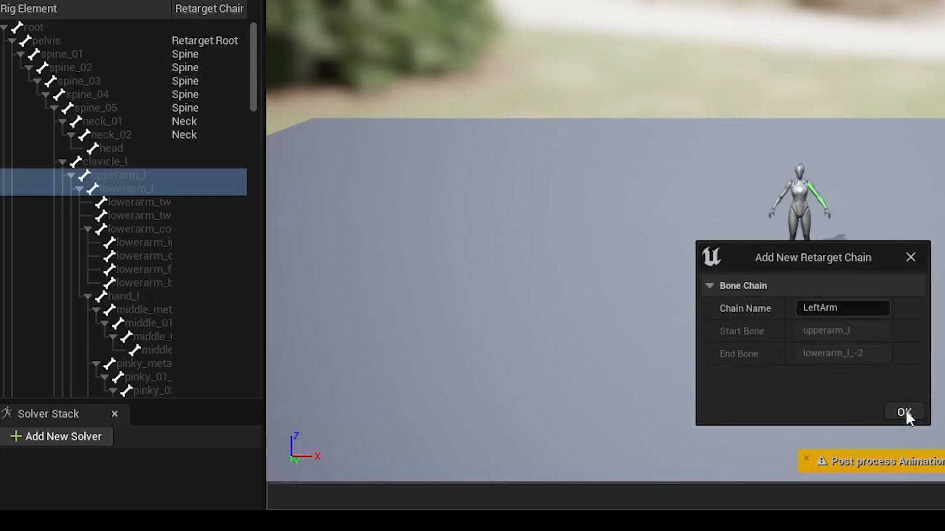
click(904, 412)
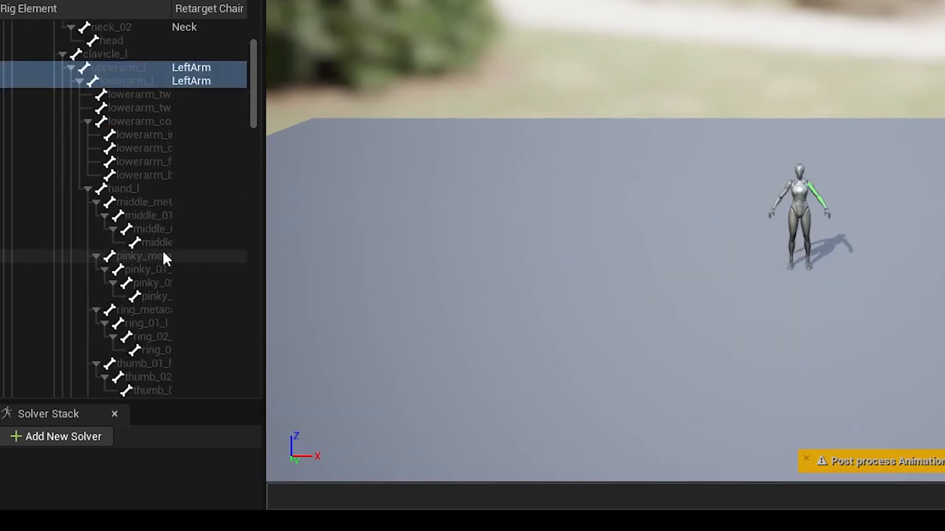
scroll(down, 3)
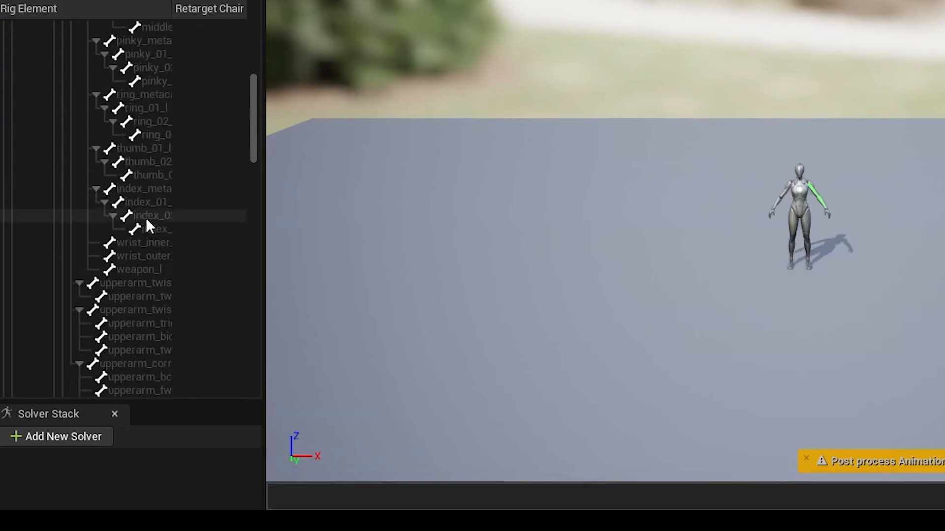
scroll(up, 3)
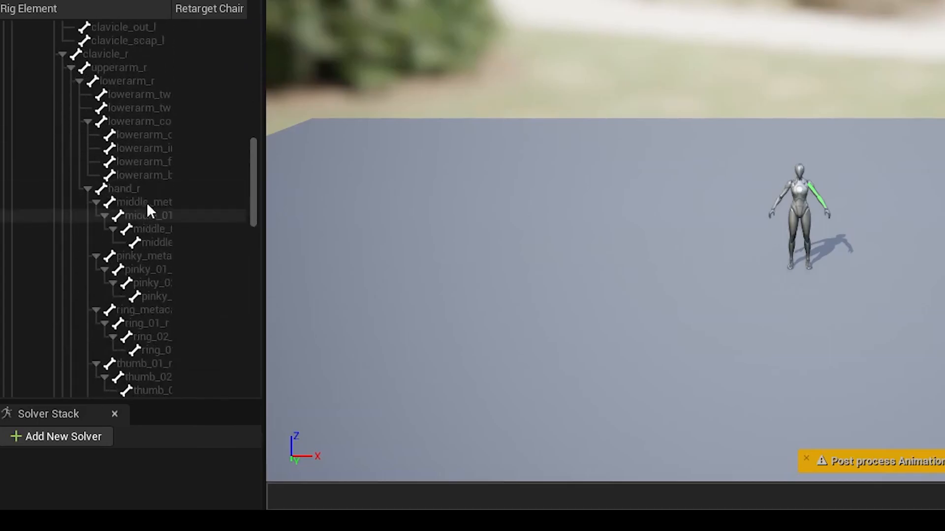
click(127, 74)
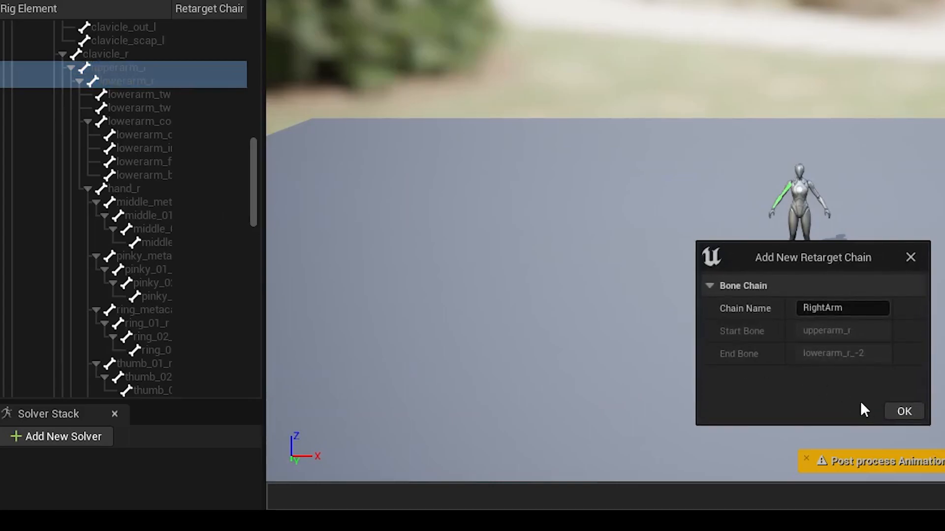
click(904, 411)
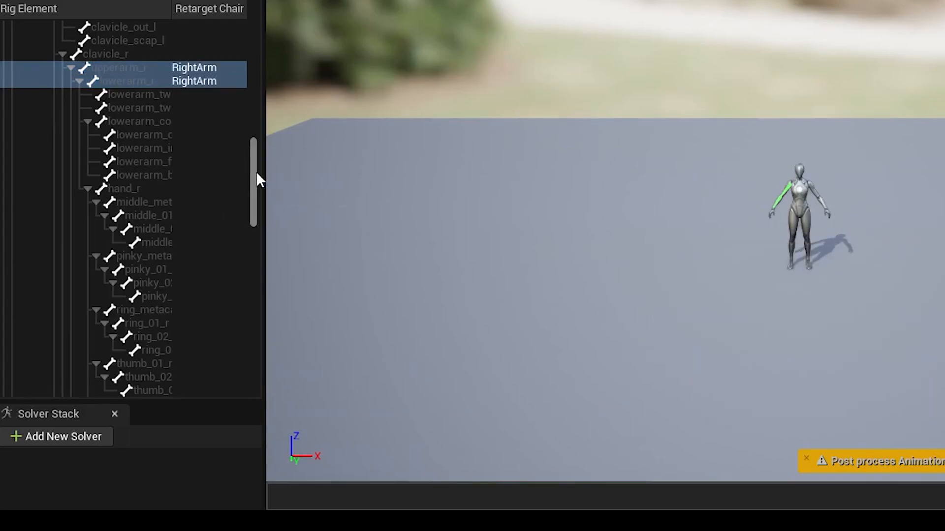
Add RightLeg and LeftLeg retarget chains from thigh to calf, with No Goal
scroll(down, 3)
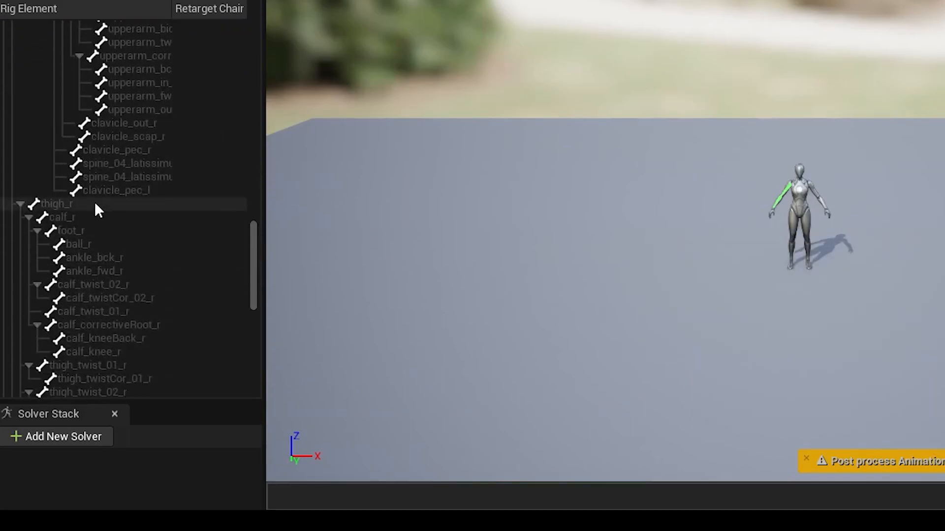
right_click(57, 204)
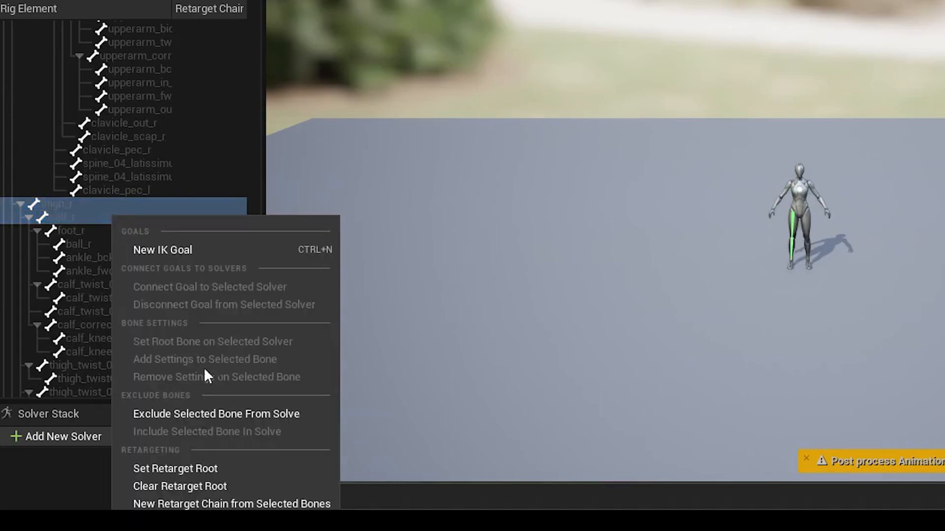
click(232, 504)
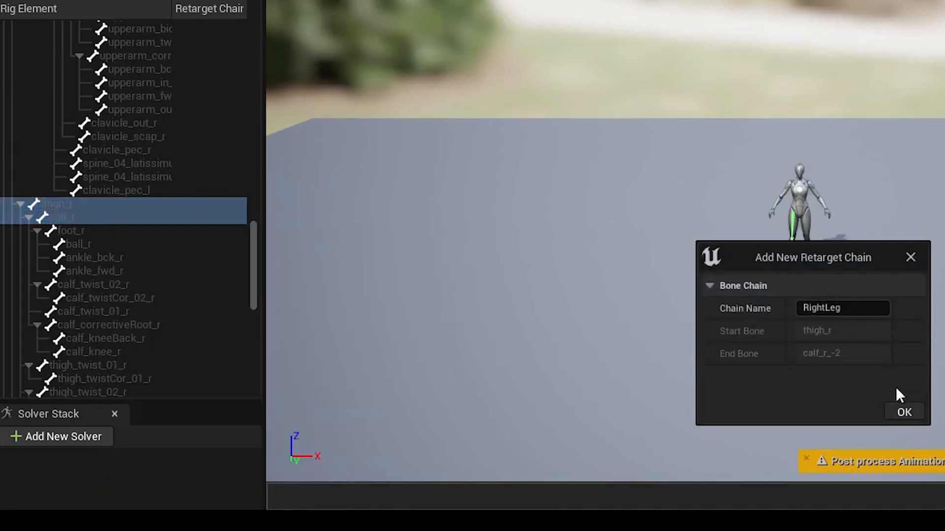
click(904, 412)
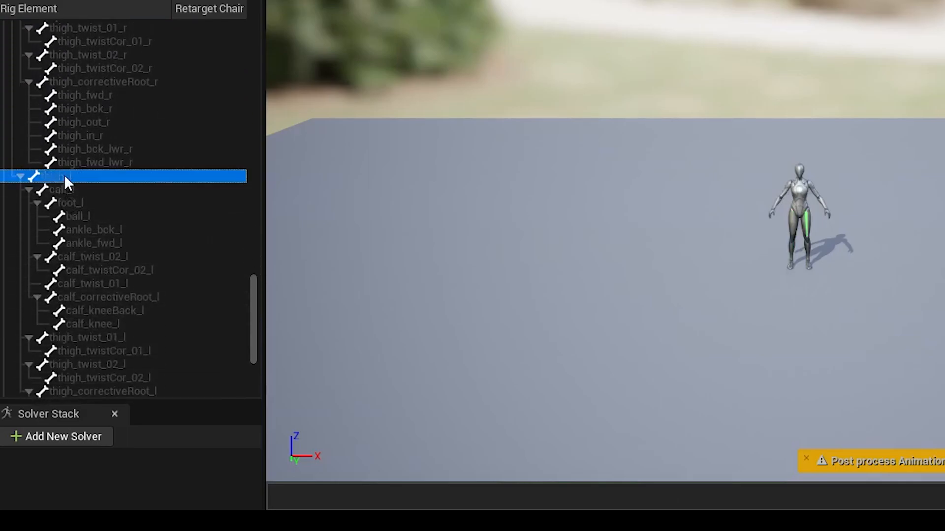
click(60, 189)
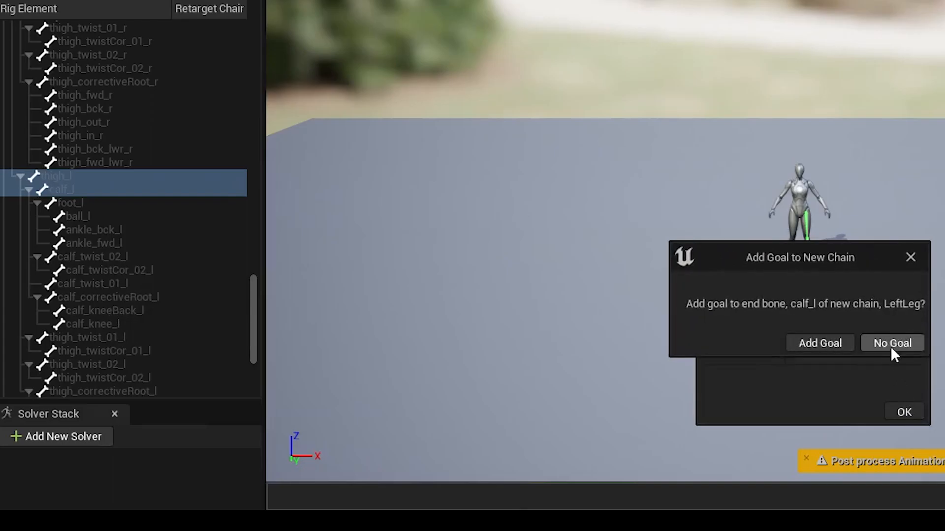
click(891, 343)
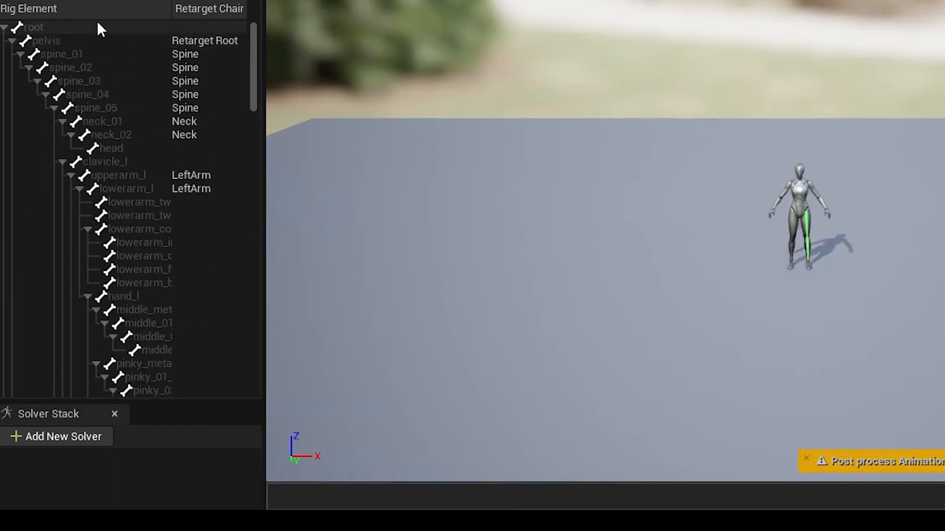
Add a Root retarget chain on the root bone
right_click(30, 27)
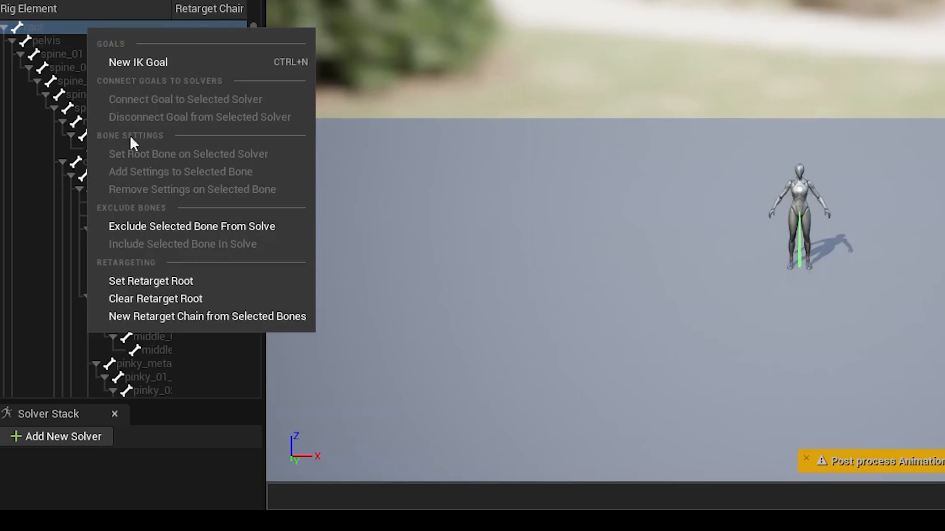
click(206, 317)
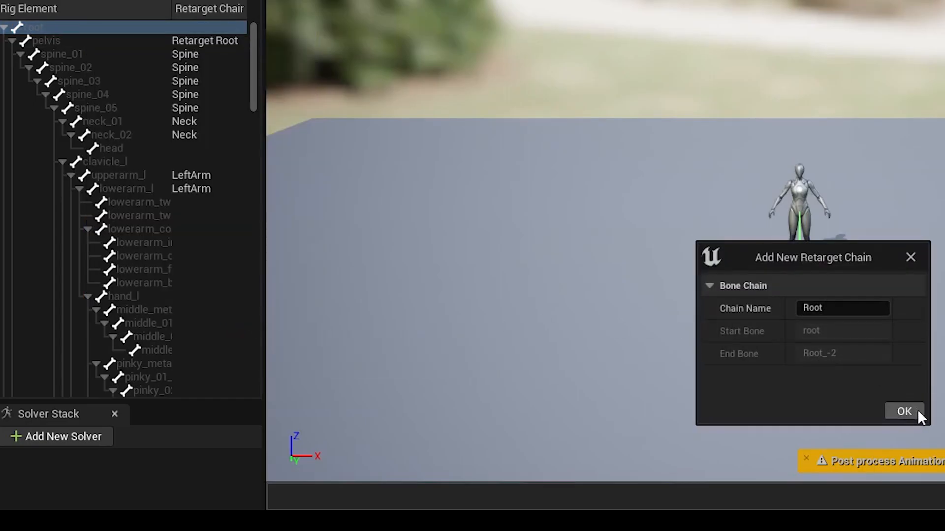
click(904, 411)
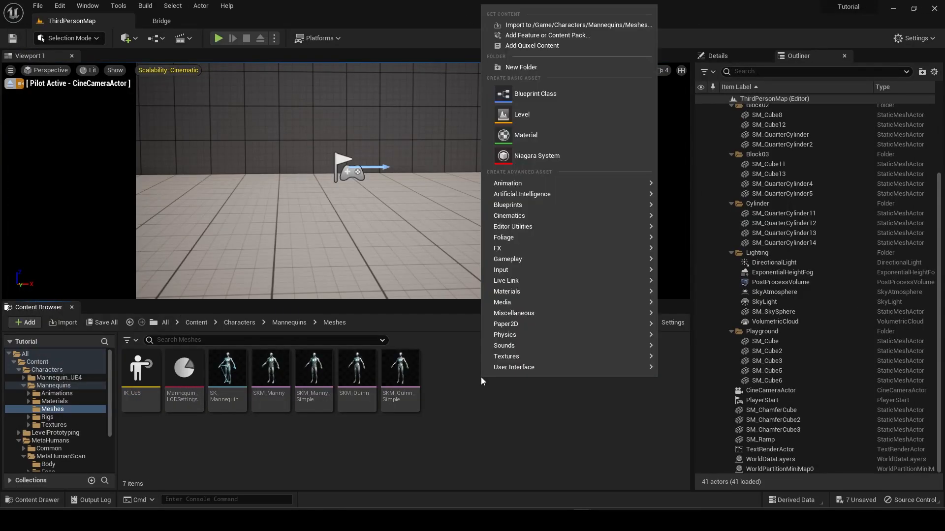
Show the Animation asset types in the Content Browser's Add menu
click(508, 183)
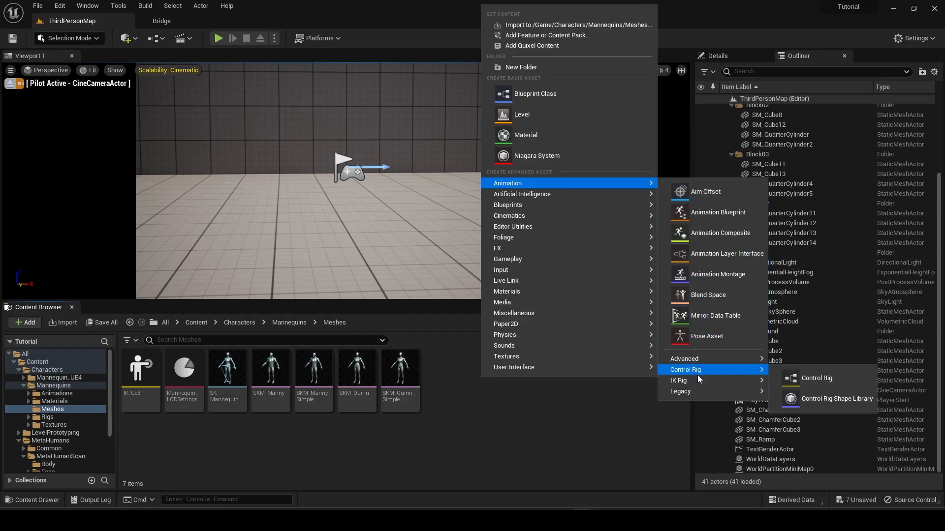
mouse_move(679, 380)
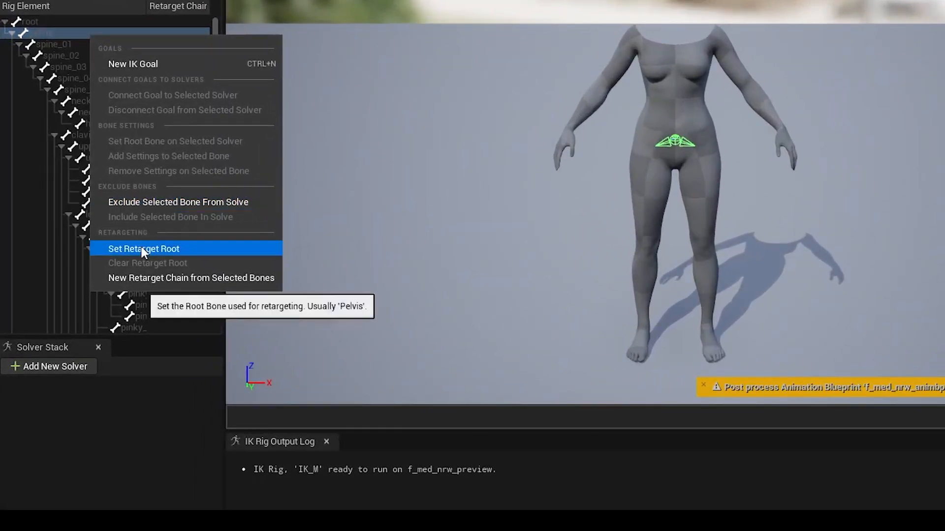
Make pelvis the IK_M retarget root and add Spine and Neck chains
click(144, 249)
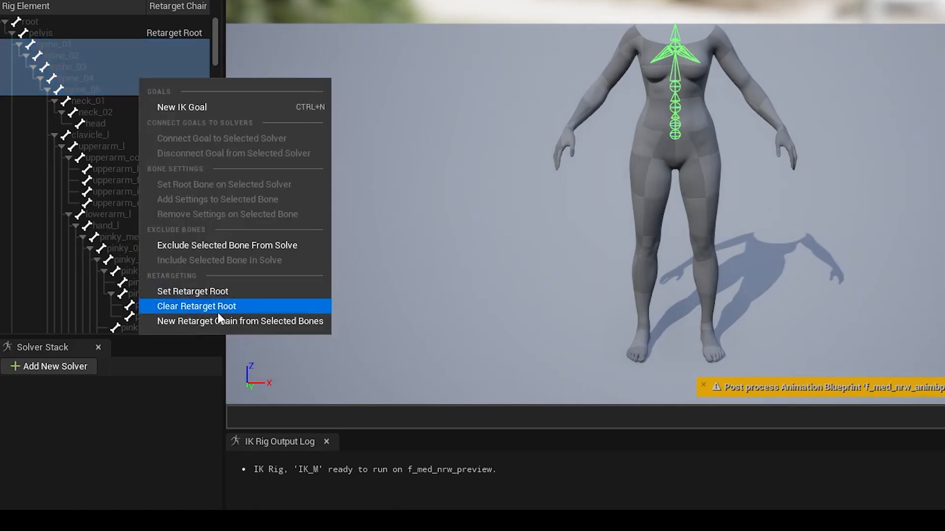
click(239, 321)
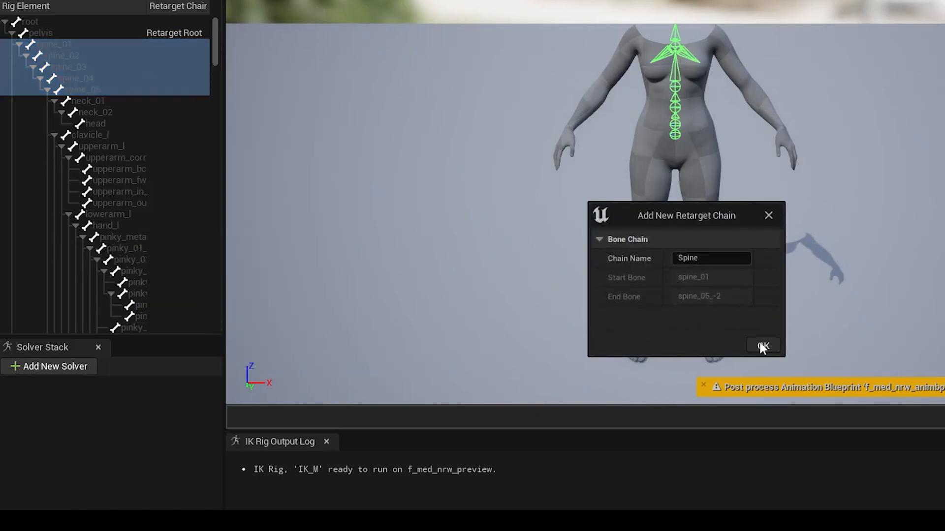
click(763, 345)
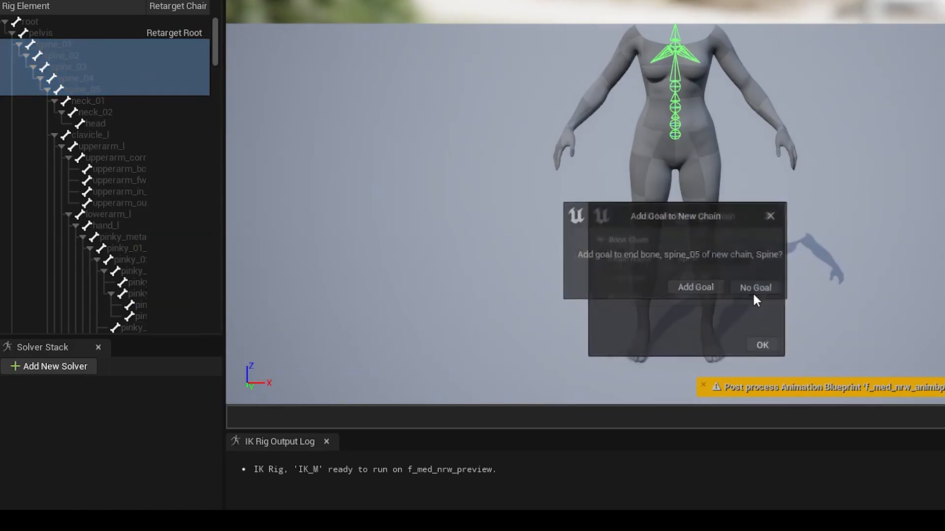
click(754, 287)
text(Neck)
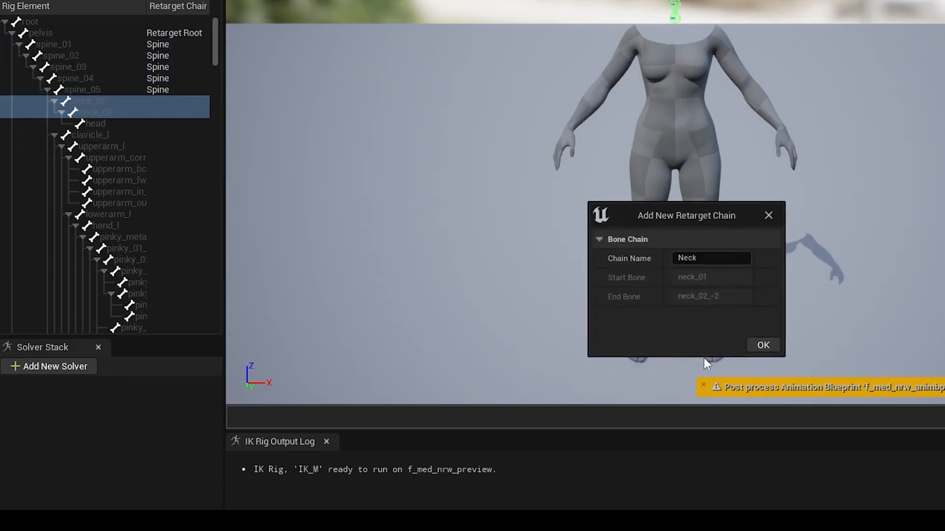
click(763, 344)
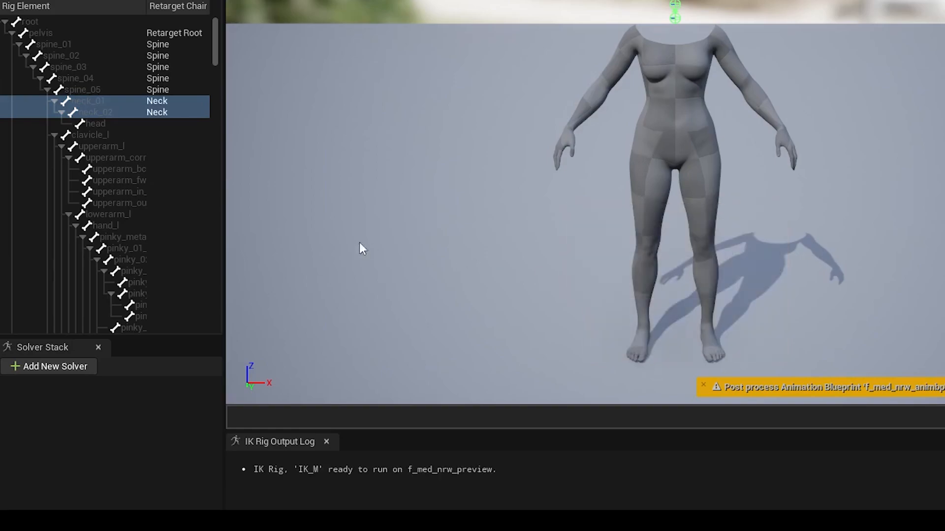
Create the LeftArm retarget chain from the left upper and lower arm bones
click(90, 135)
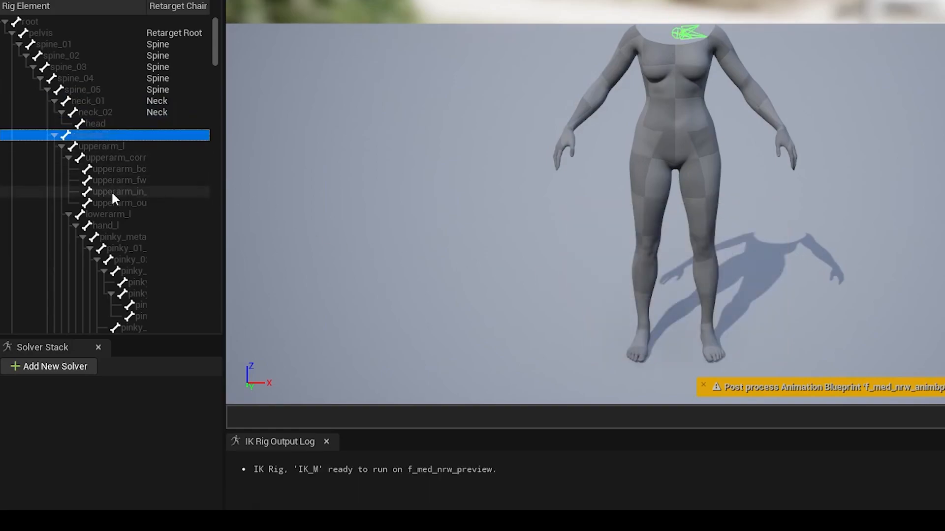
click(105, 147)
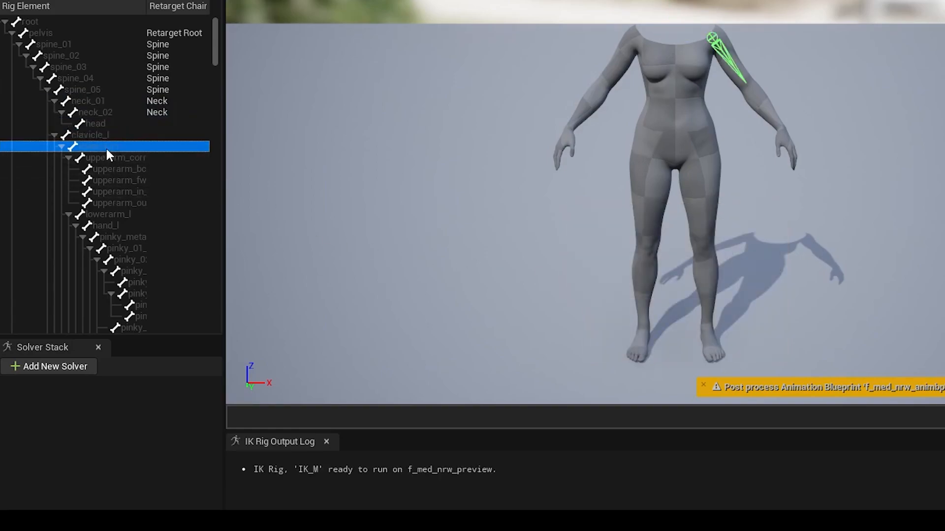
click(107, 214)
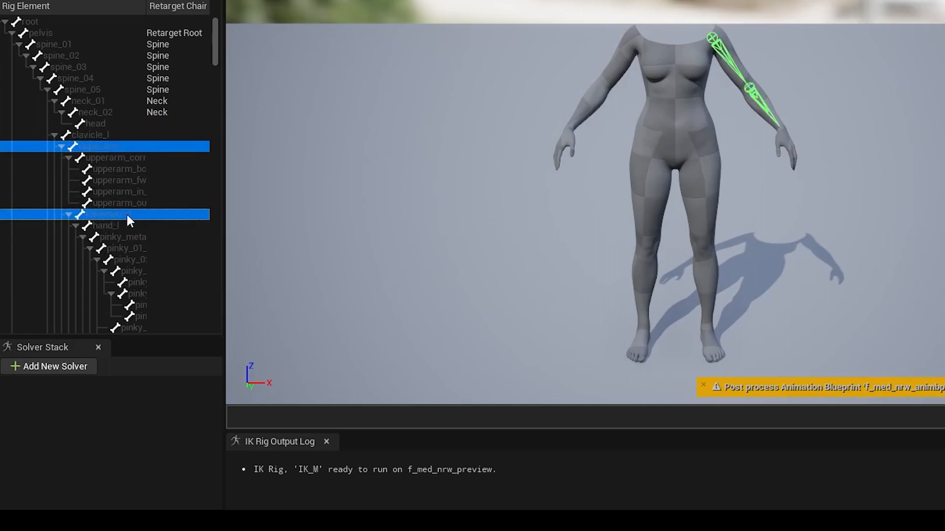
right_click(109, 214)
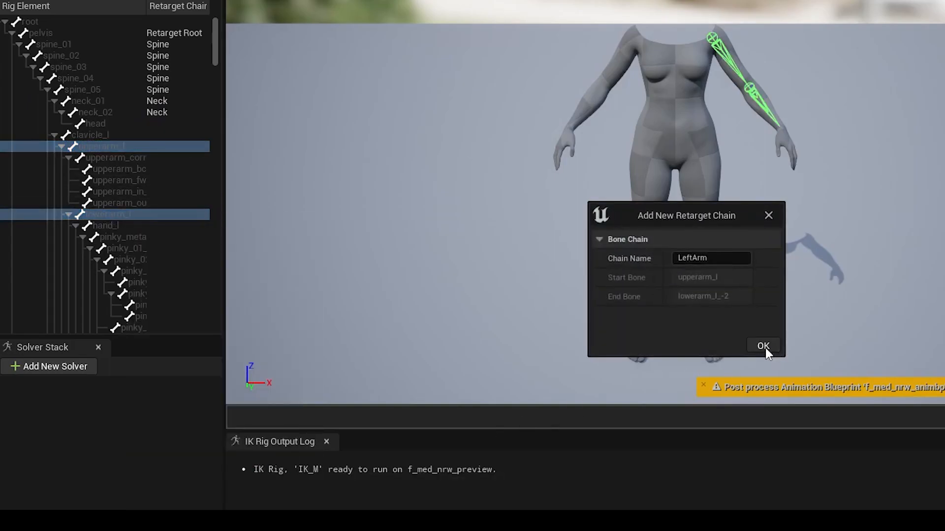
click(763, 345)
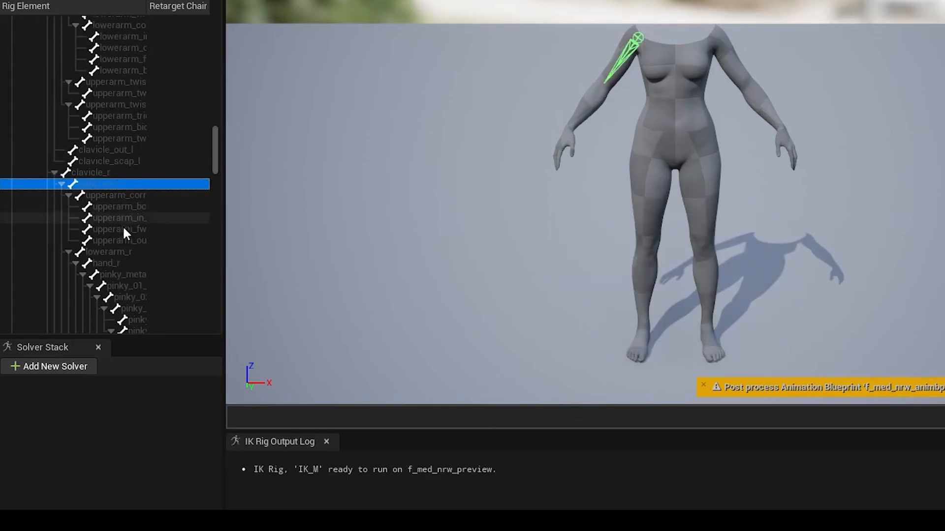
Add the RightArm, RightLeg and left leg retarget chains
click(112, 252)
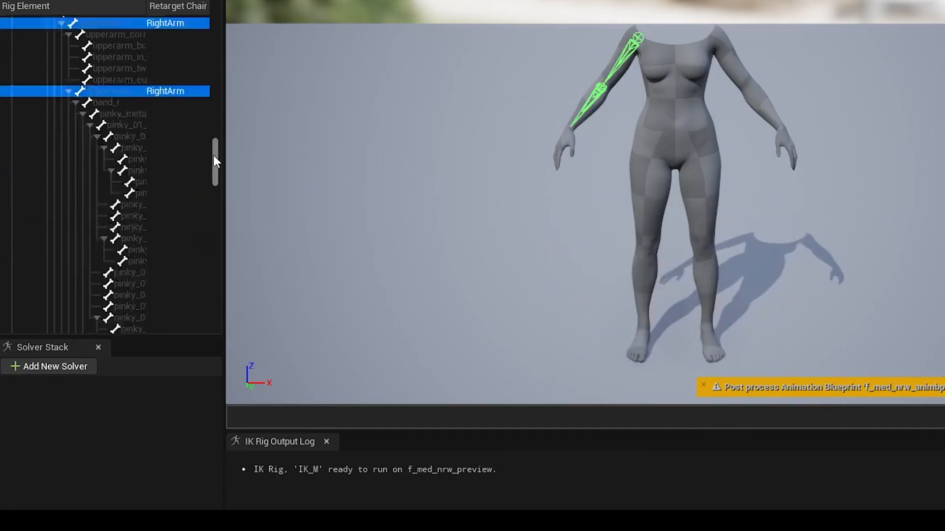
click(91, 205)
text(RightLeg)
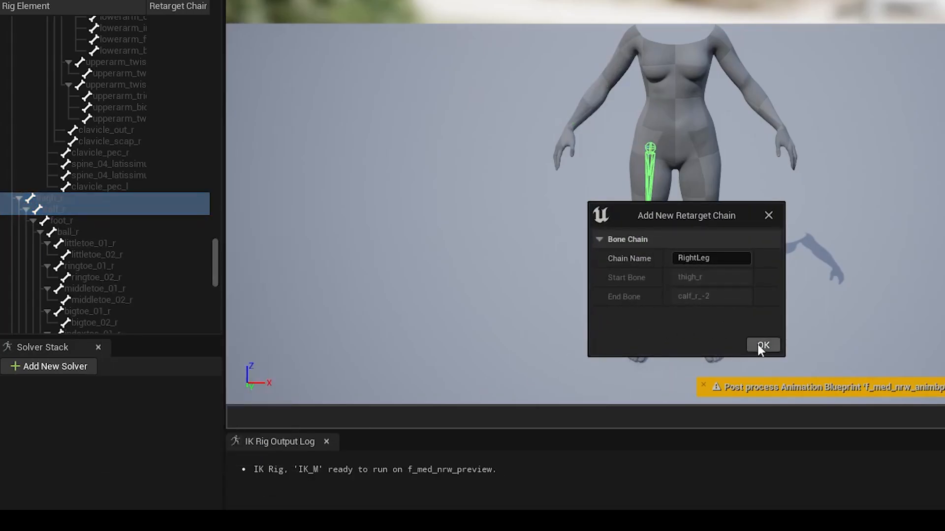
click(763, 345)
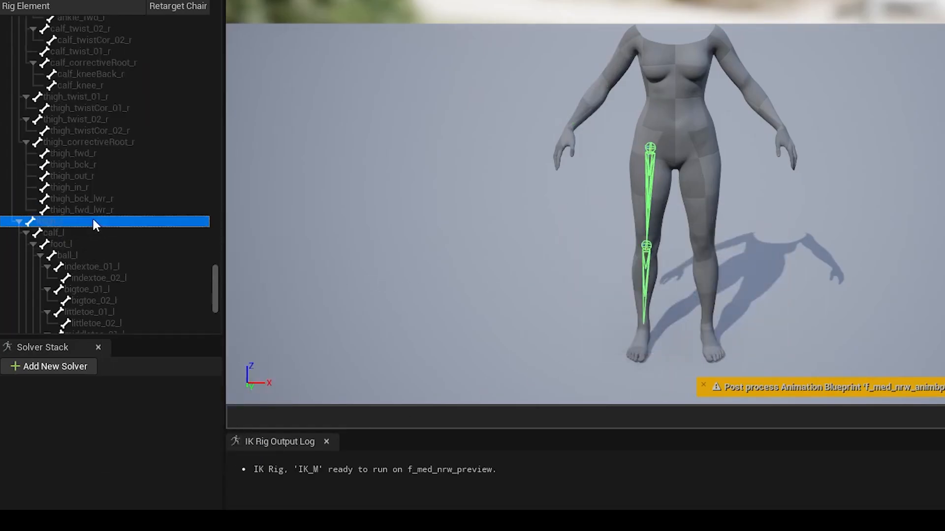
right_click(90, 222)
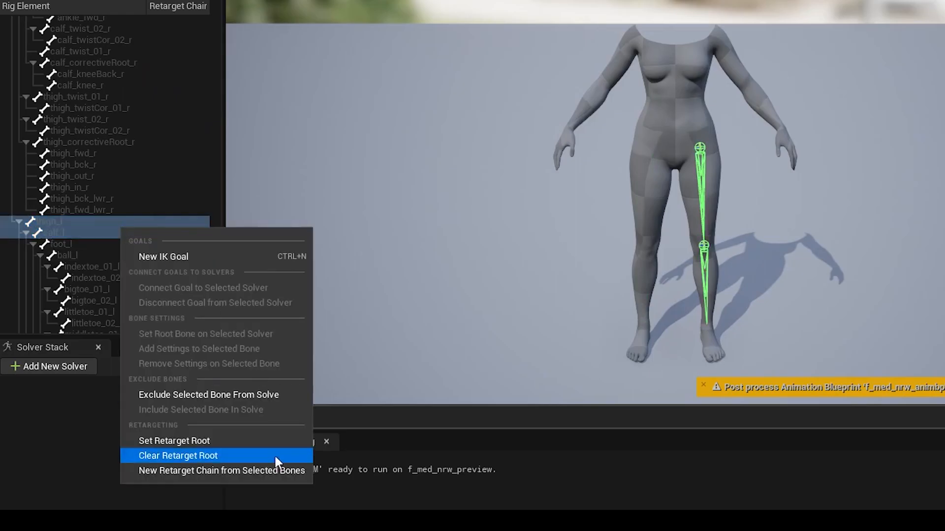
click(222, 470)
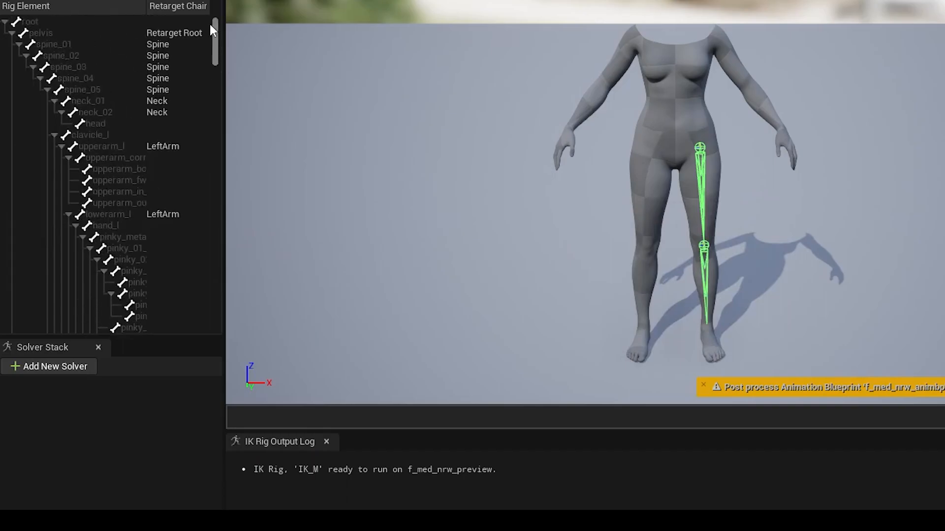
click(30, 21)
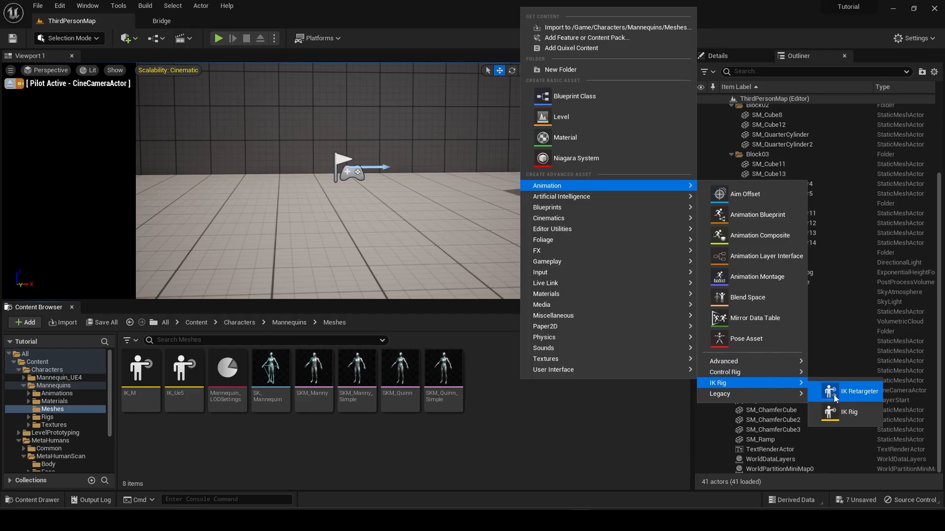
Create a NewIKRetargeter from IK_Ue5 and set IK_M as its target IK rig
click(859, 391)
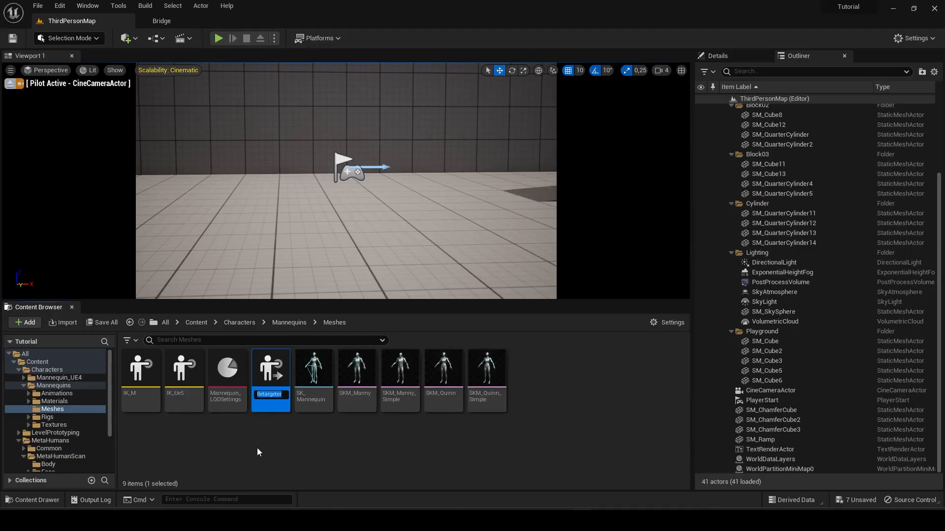
double_click(271, 368)
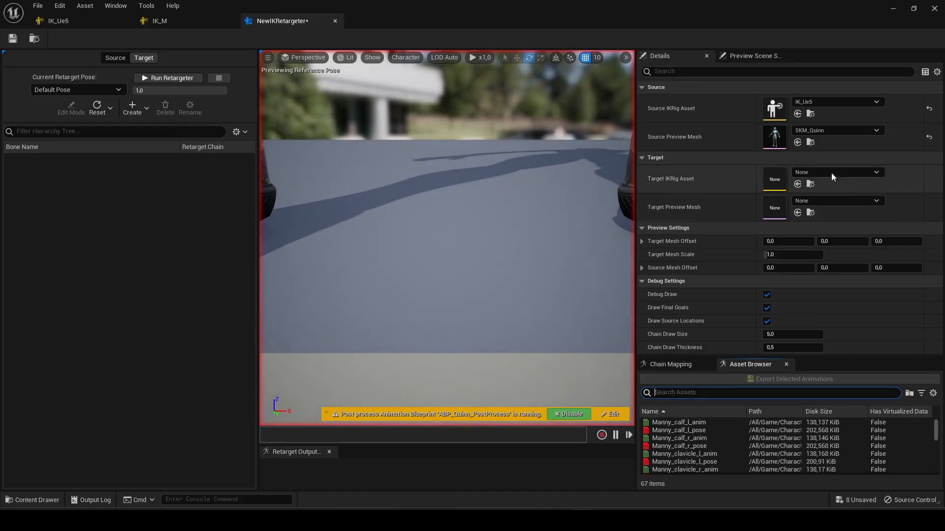
click(876, 172)
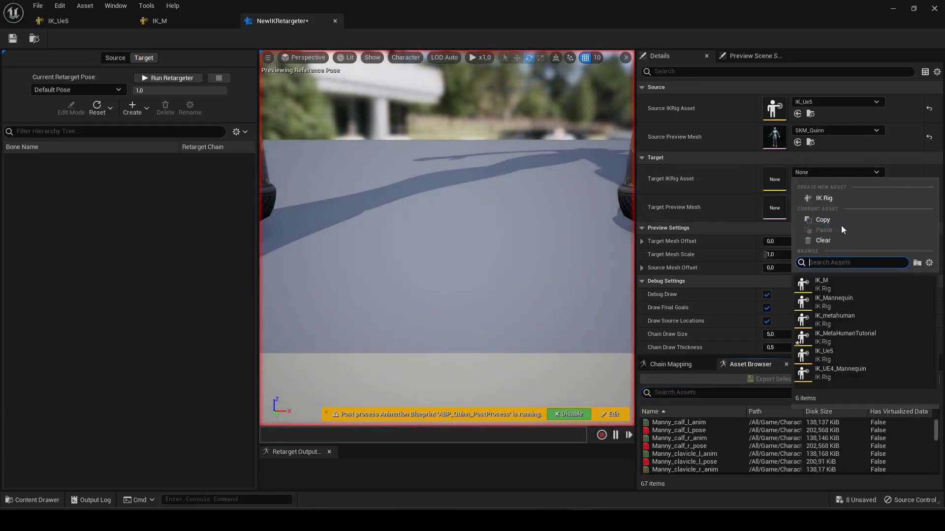
click(822, 280)
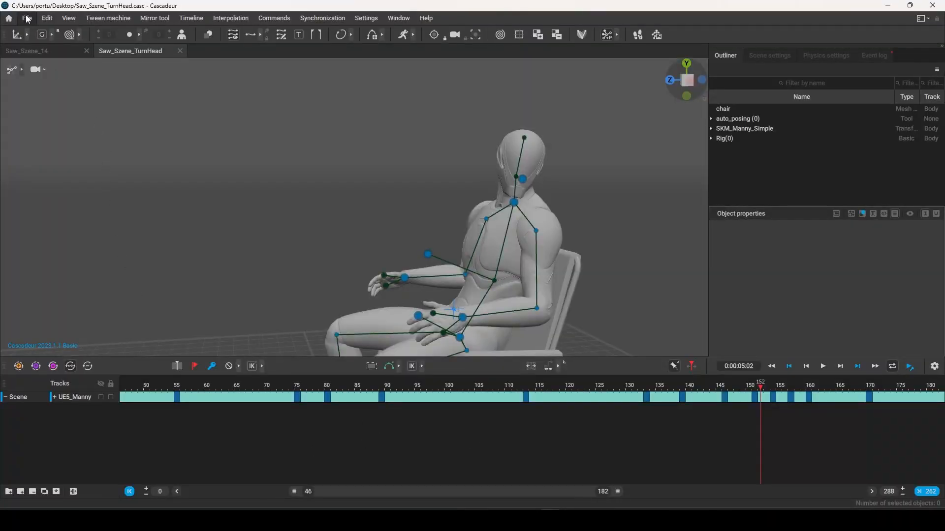
Export the Cascadeur animation as an FBX without meshes into Downloads
click(27, 17)
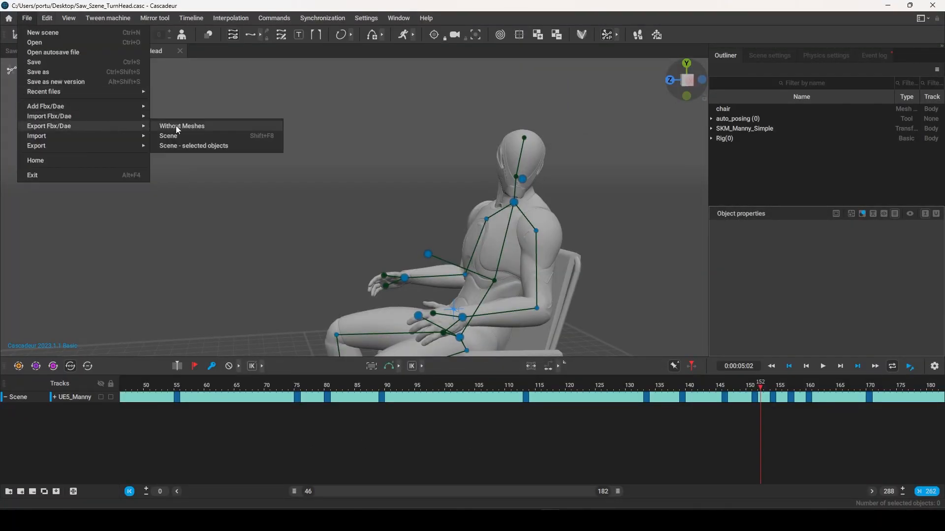
click(182, 126)
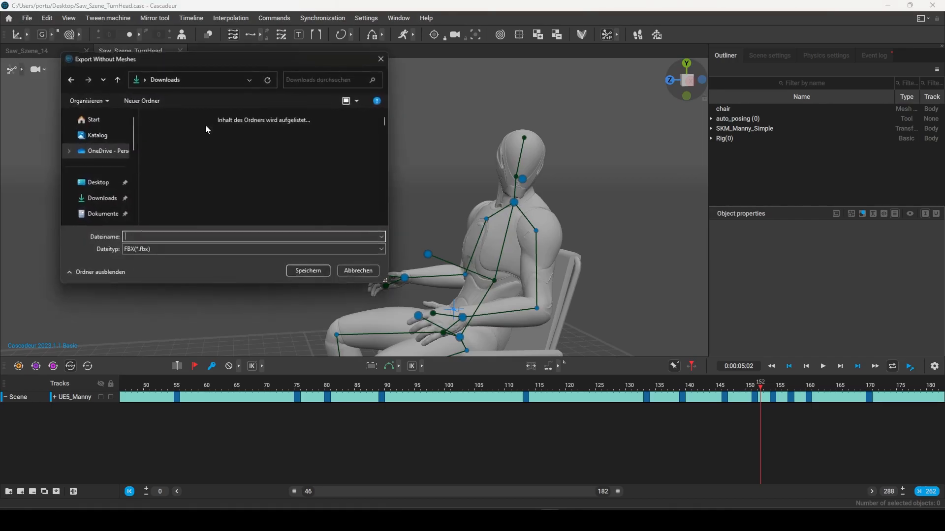
click(97, 182)
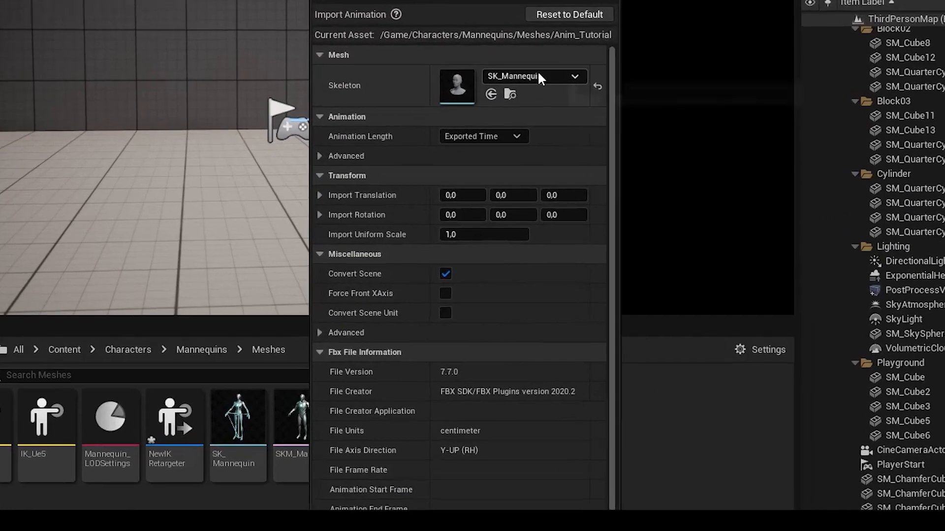
Import the FBX as Anim_Tutorial using the SK_Mannequin skeleton
click(574, 77)
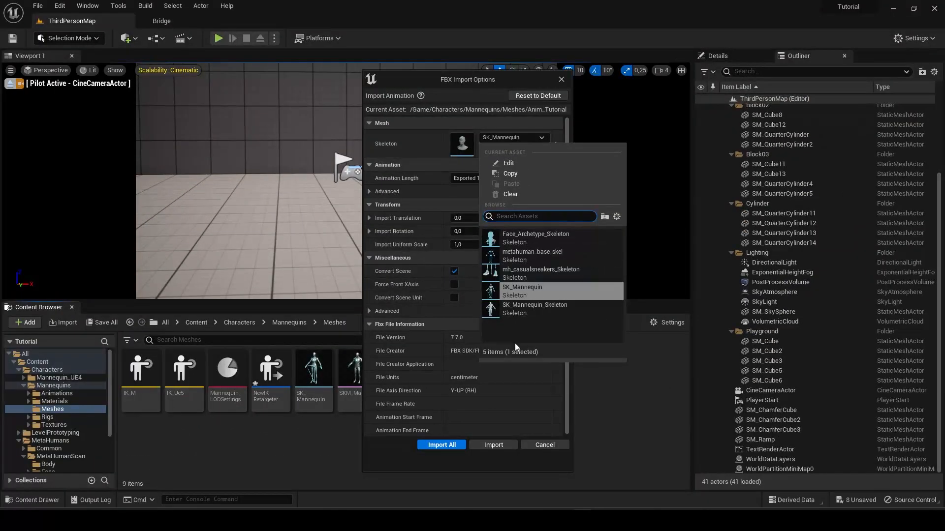
click(521, 287)
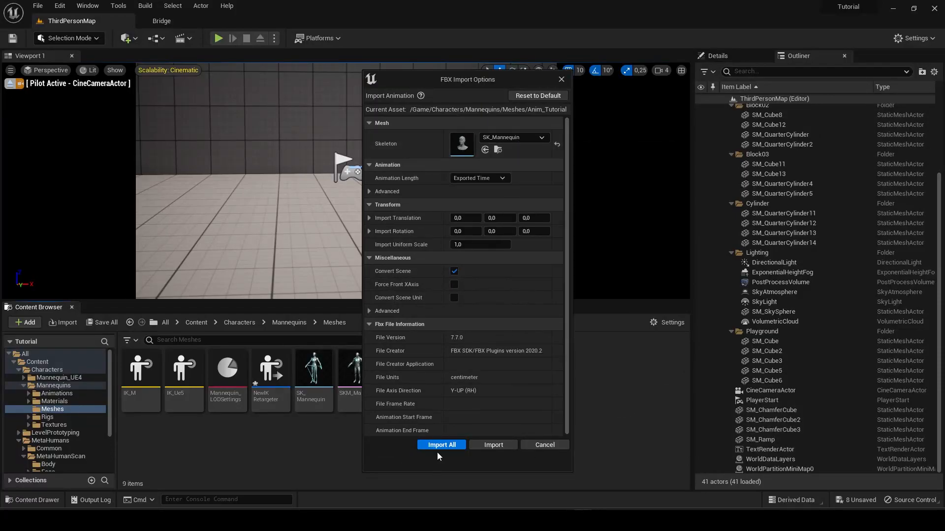
click(441, 445)
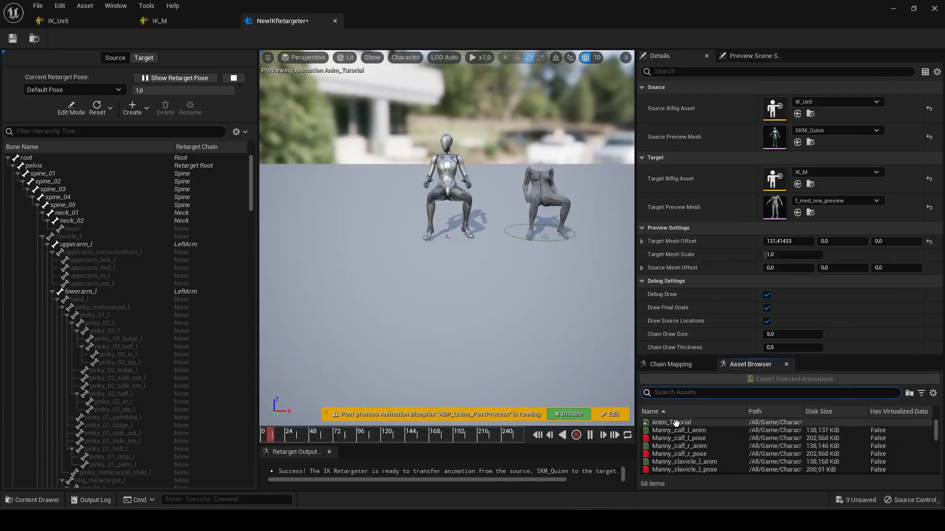
Export Anim_Tutorial retargeted to the MetaHuman body, then again to the face mesh
click(670, 421)
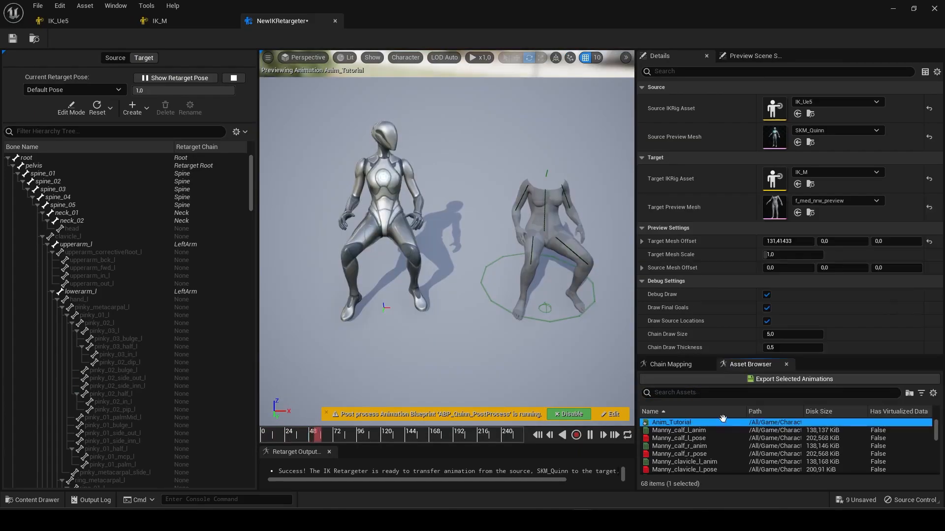
click(793, 379)
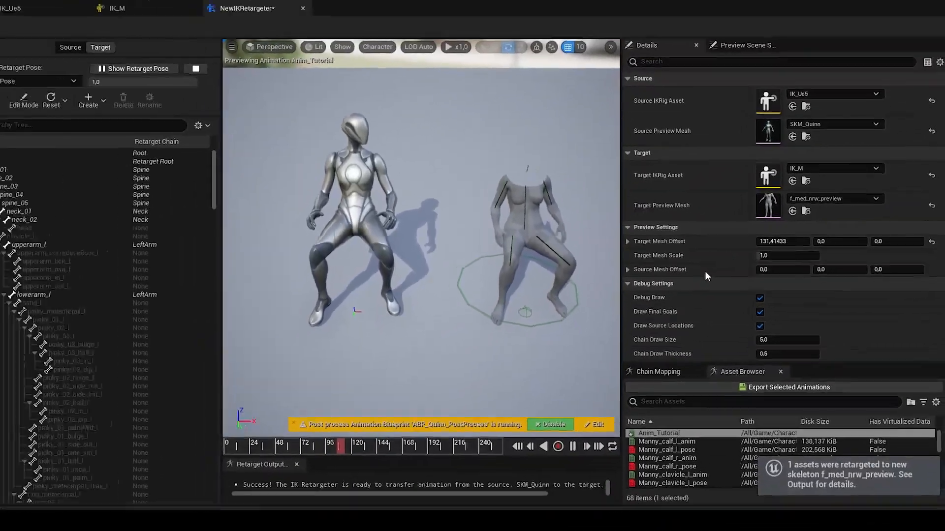
click(876, 201)
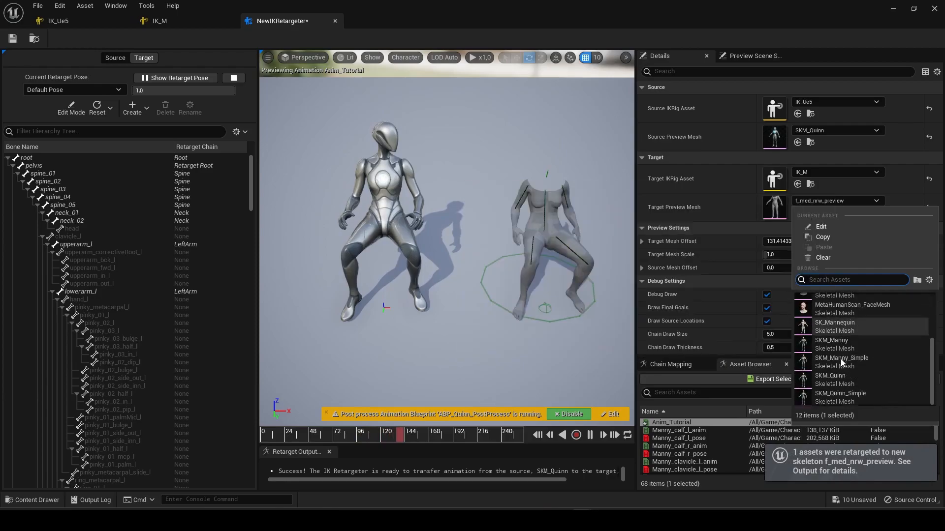
click(852, 307)
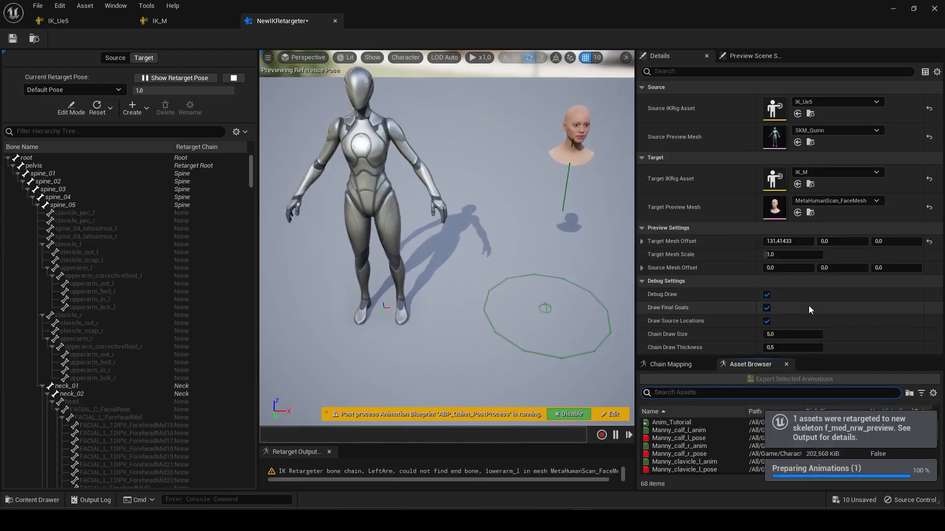
click(670, 422)
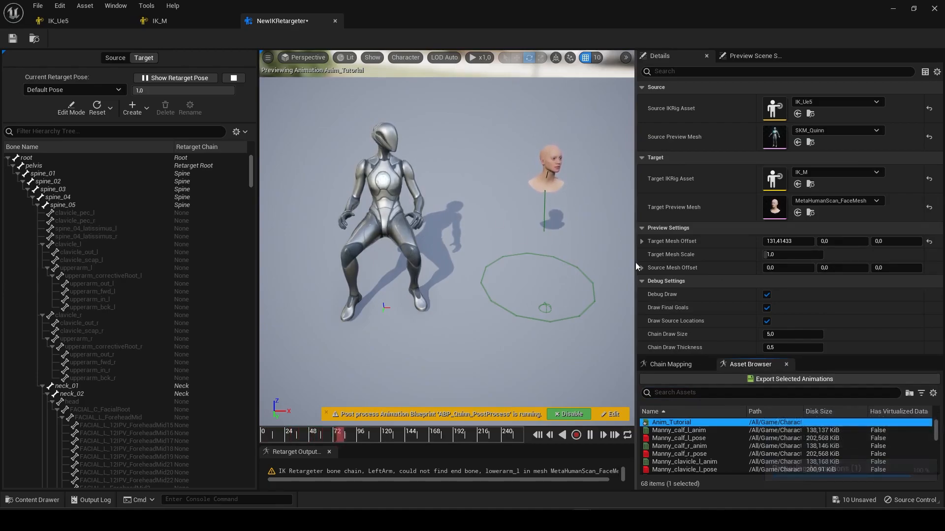
click(793, 379)
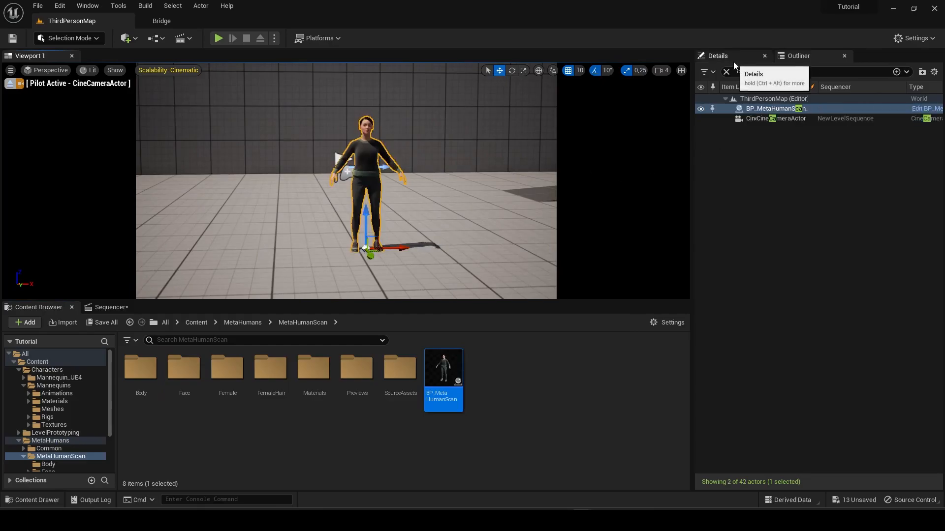
Add Anim_Tutorial1 as an animation track on the MetaHuman's Face component
click(111, 307)
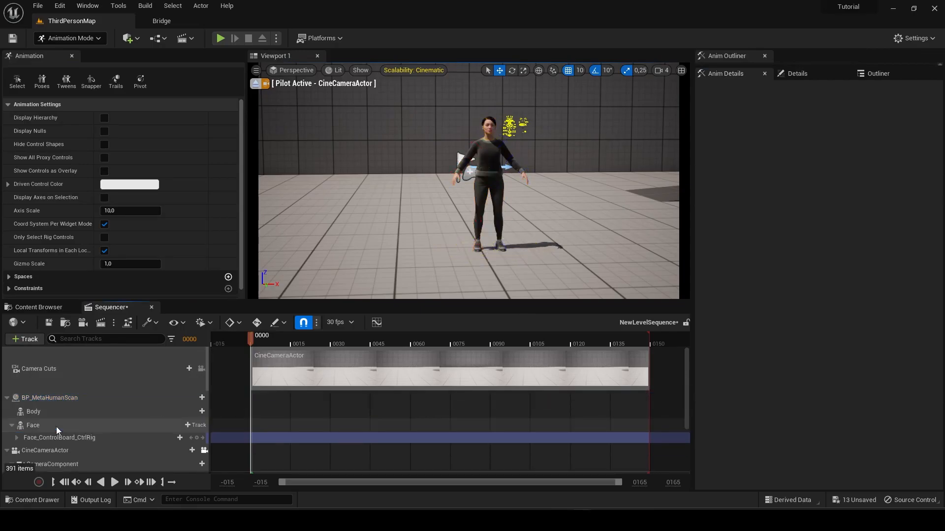
click(201, 424)
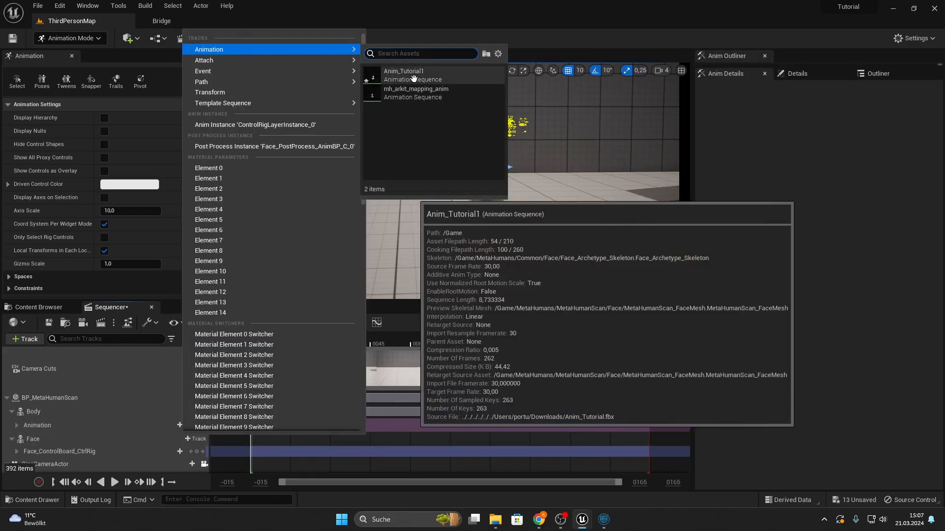
click(114, 482)
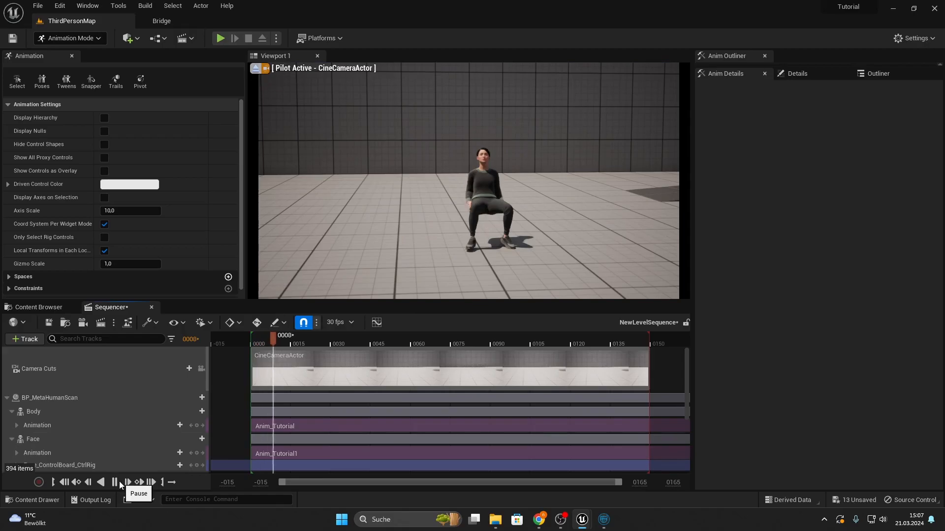